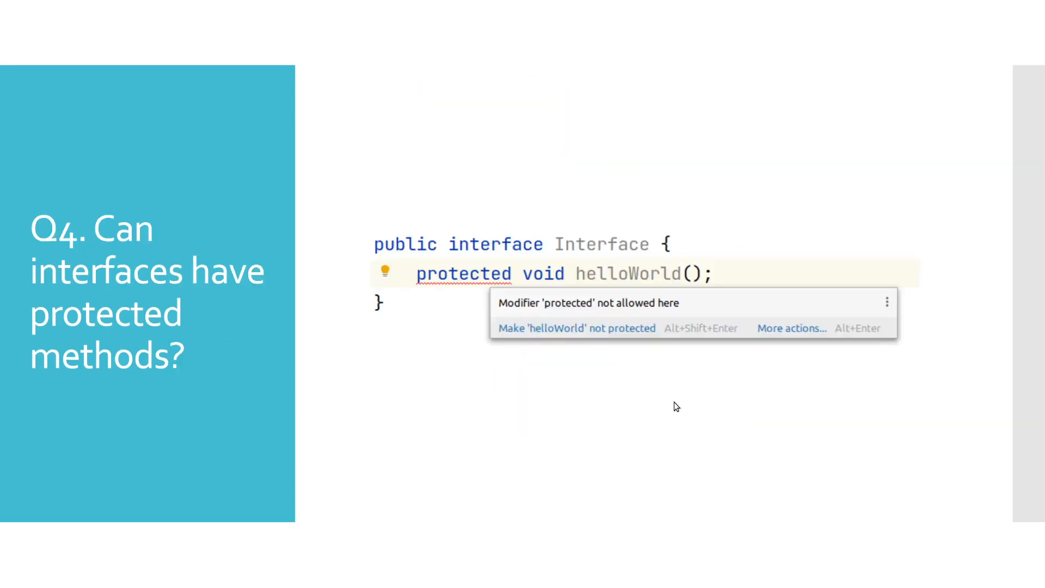
{"action": "mouse_move", "coordinate": [660, 413]}
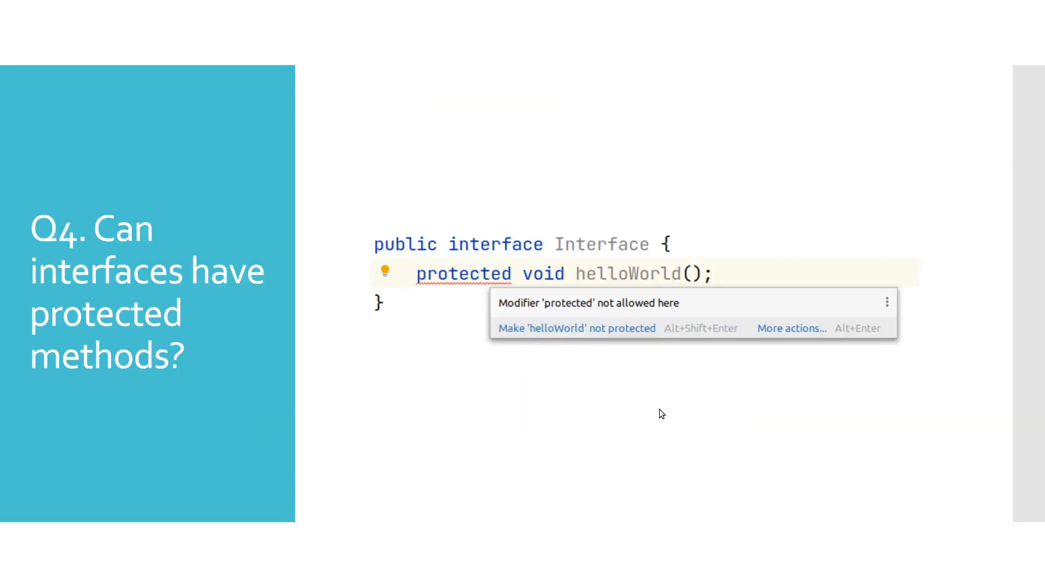
{"action": "mouse_move", "coordinate": [564, 398]}
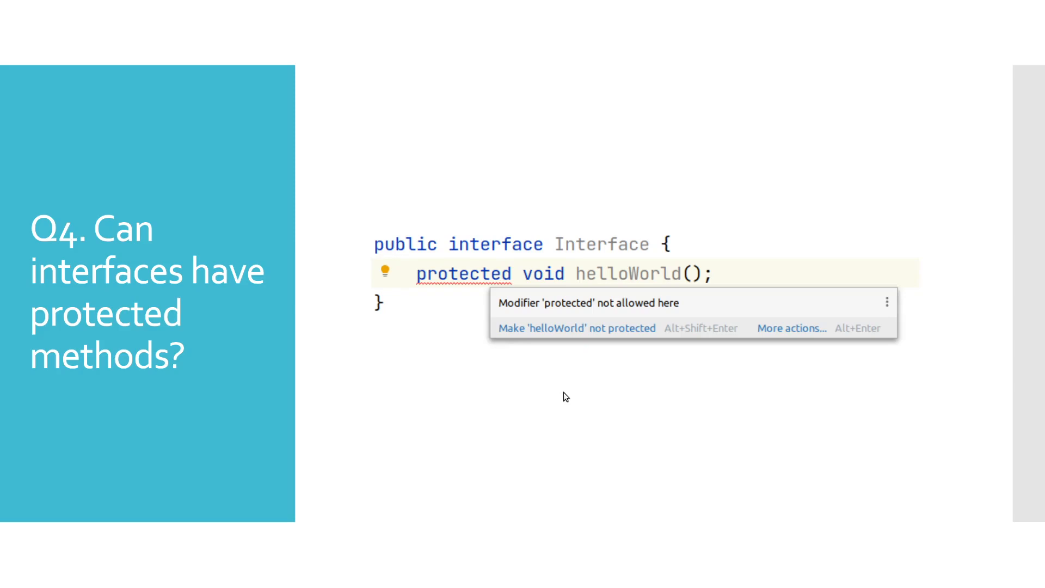